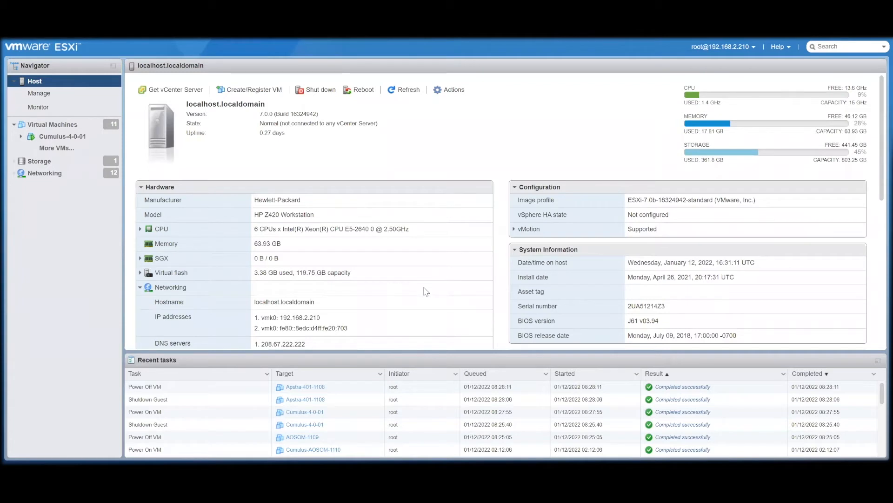
mouse_move(359, 383)
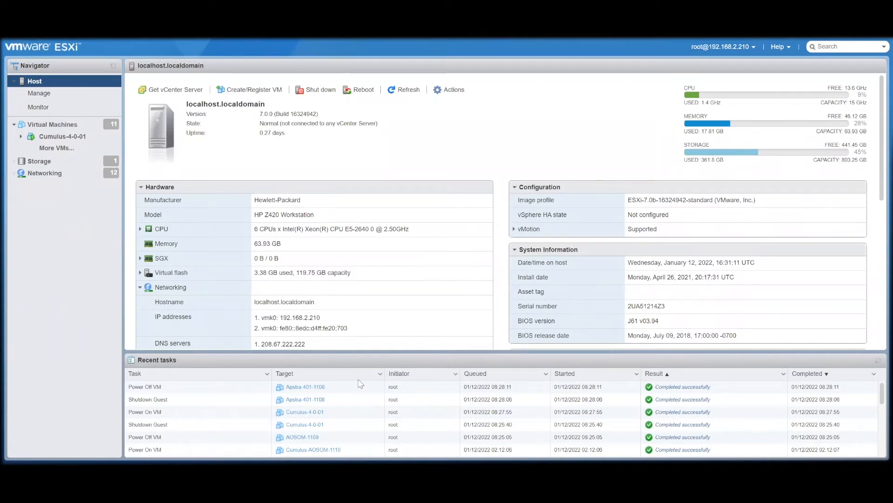
mouse_move(359, 384)
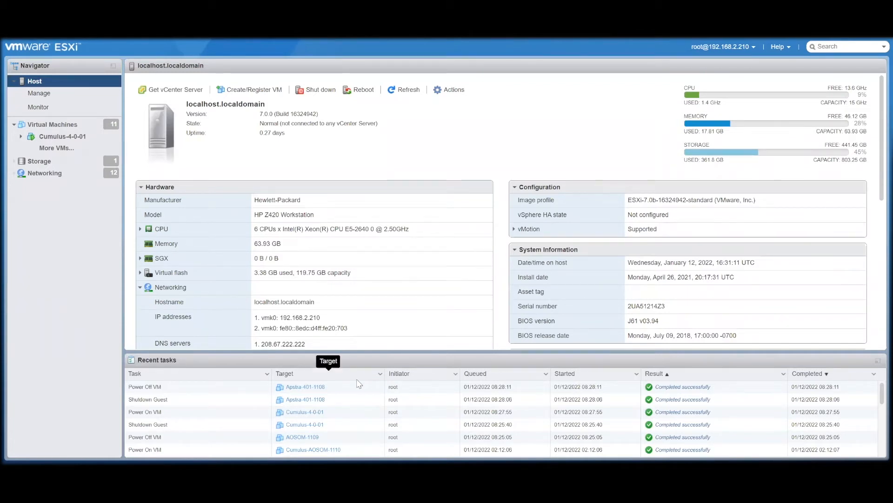
mouse_move(412, 157)
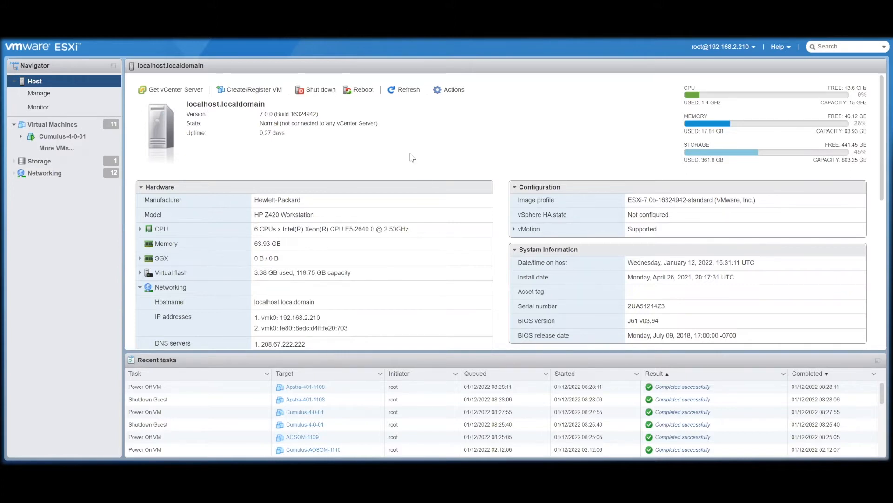
Step: Begin a Create/Register VM wizard deploying from an OVF or OVA file
click(254, 89)
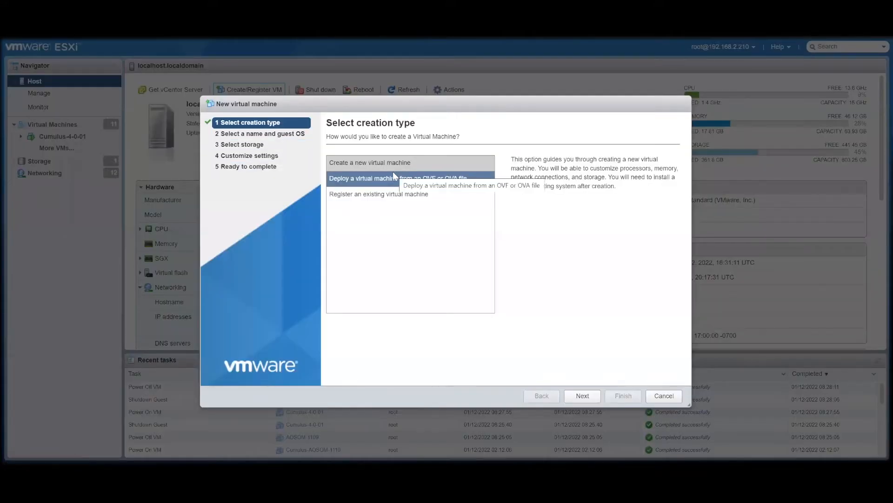
click(398, 178)
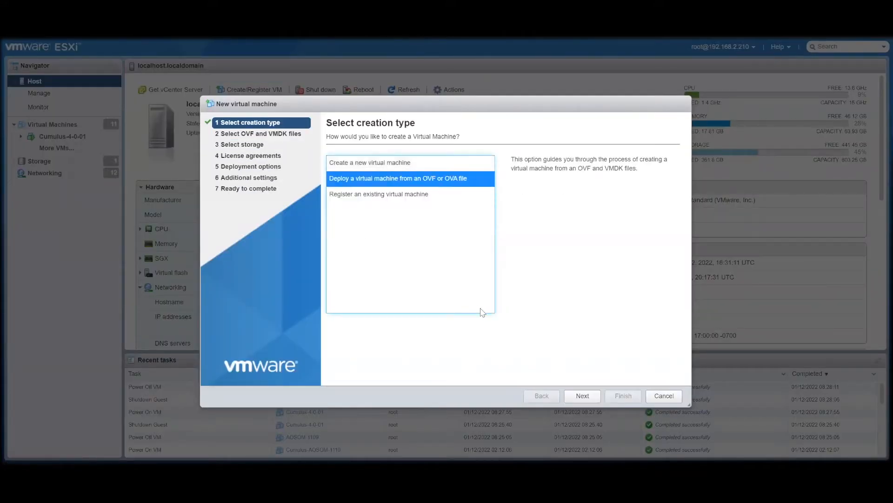
click(583, 396)
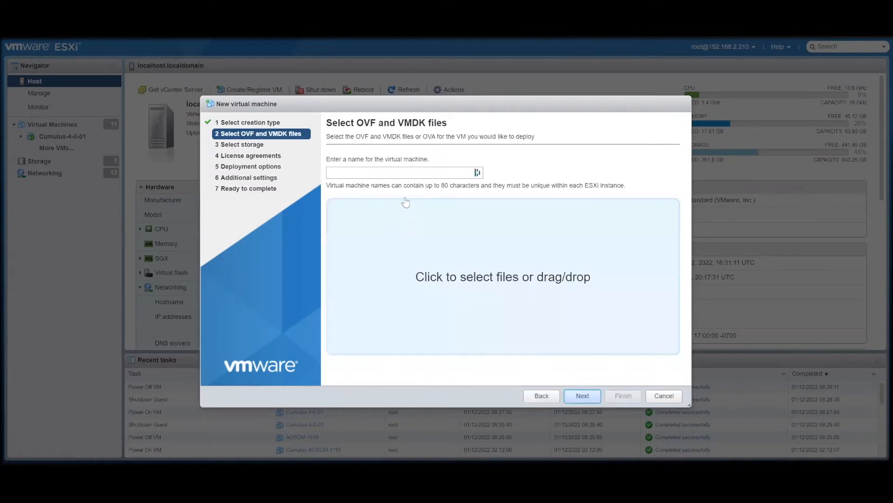
Step: Name the new virtual machine AOS-Server-0402
click(402, 173)
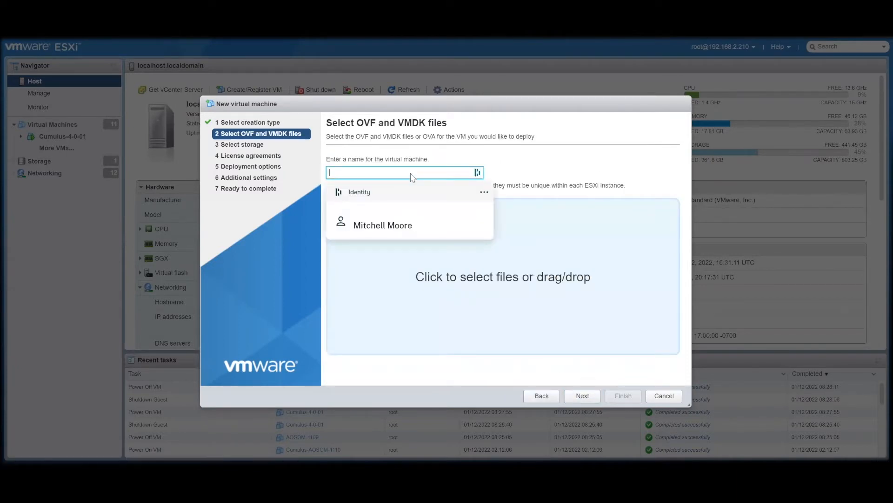
text(A)
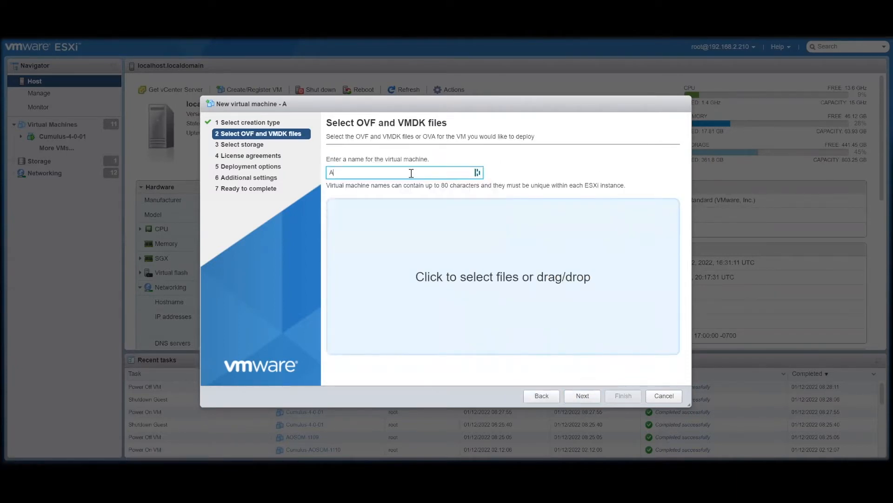
text(OS-S)
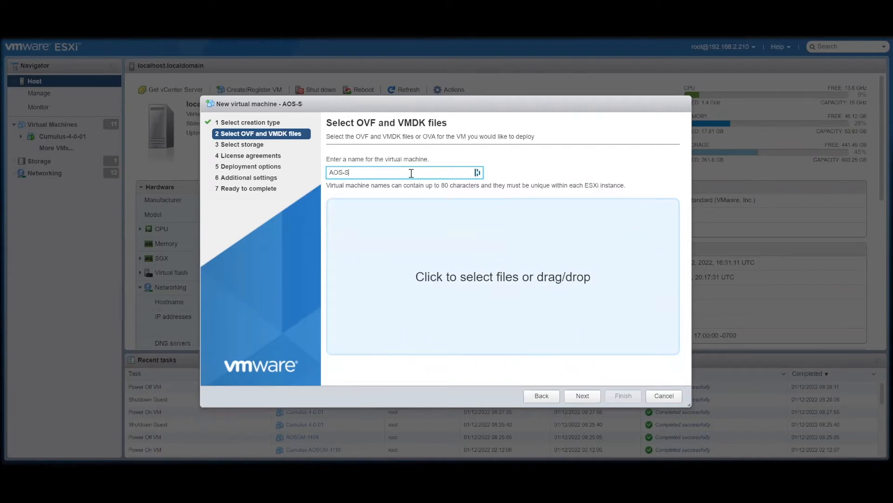
text(erver)
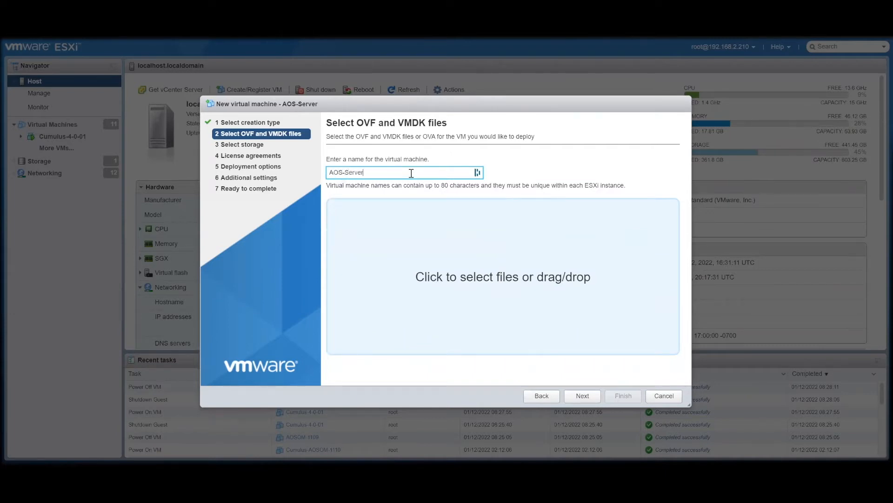
text(-)
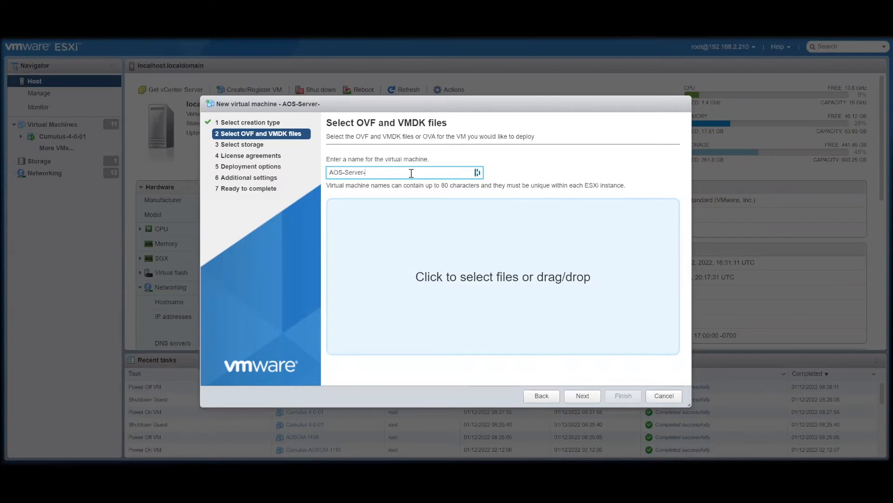
text(04)
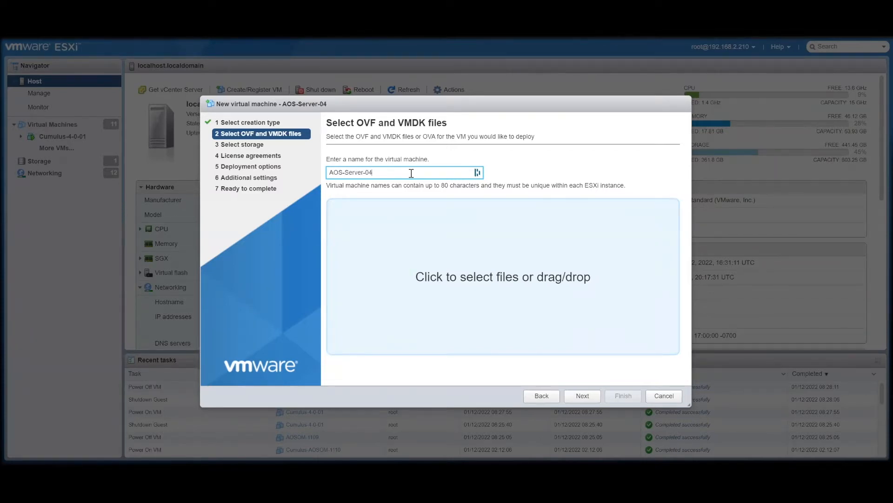
text(0)
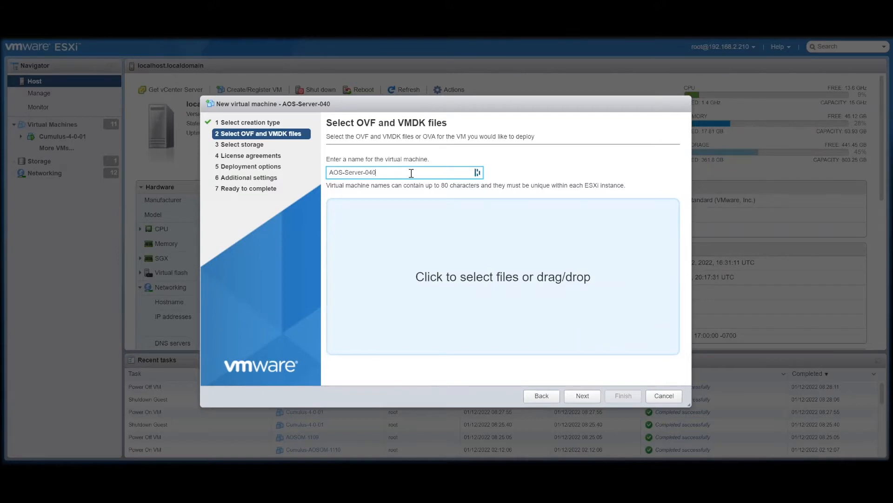
text(2)
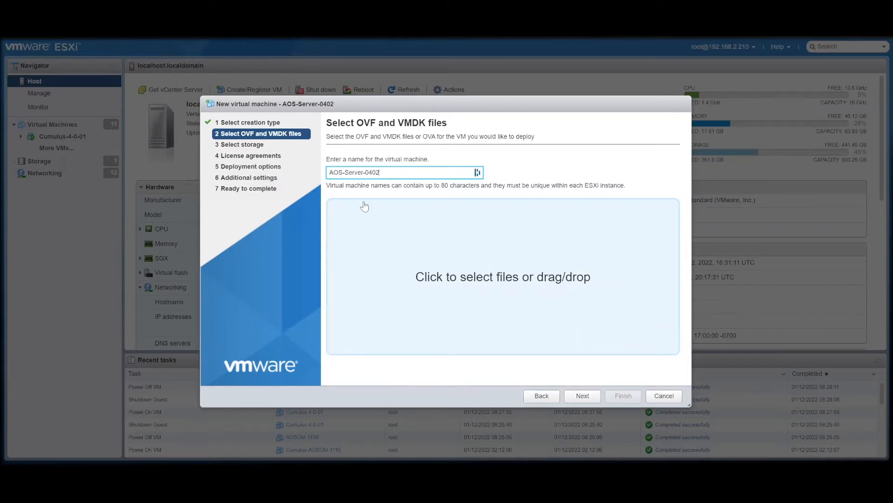
Step: Load aos_server_4.0.2-142.ova and keep datastore1 as the storage target
click(502, 276)
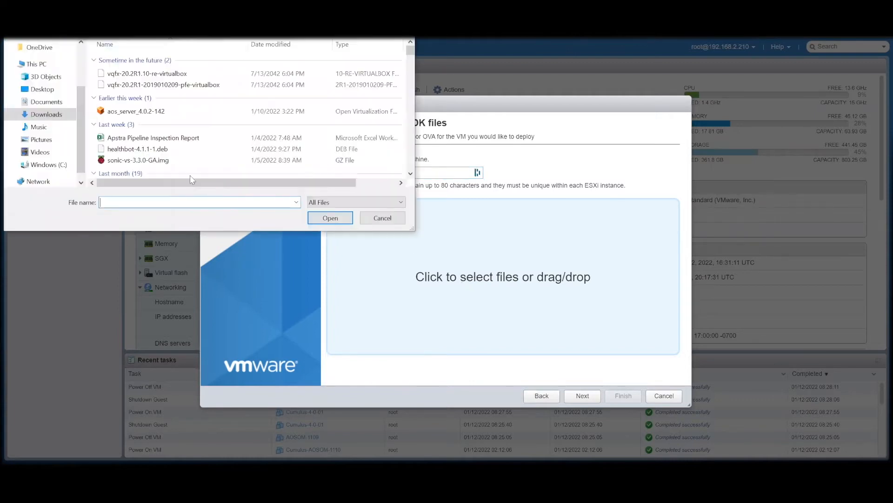
click(134, 110)
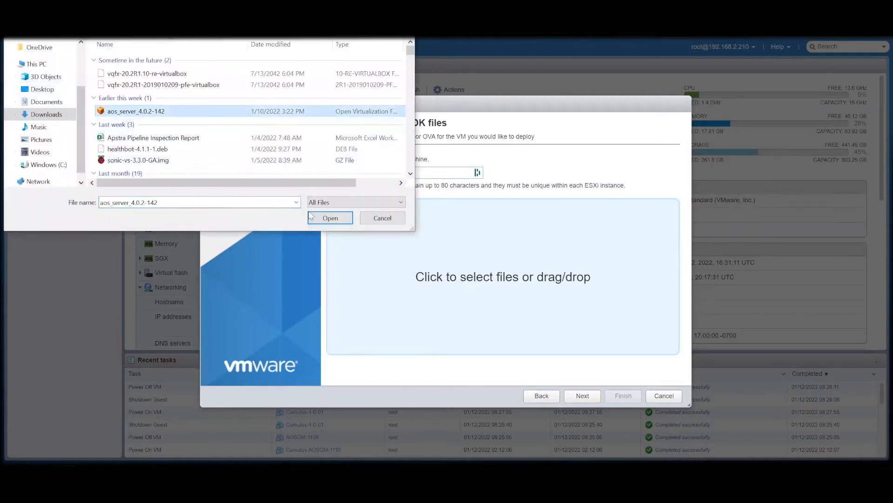
click(329, 218)
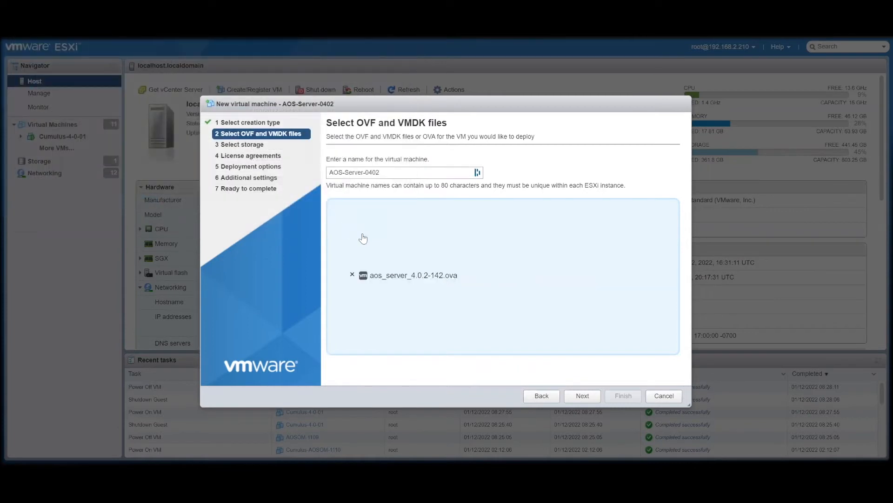
click(583, 396)
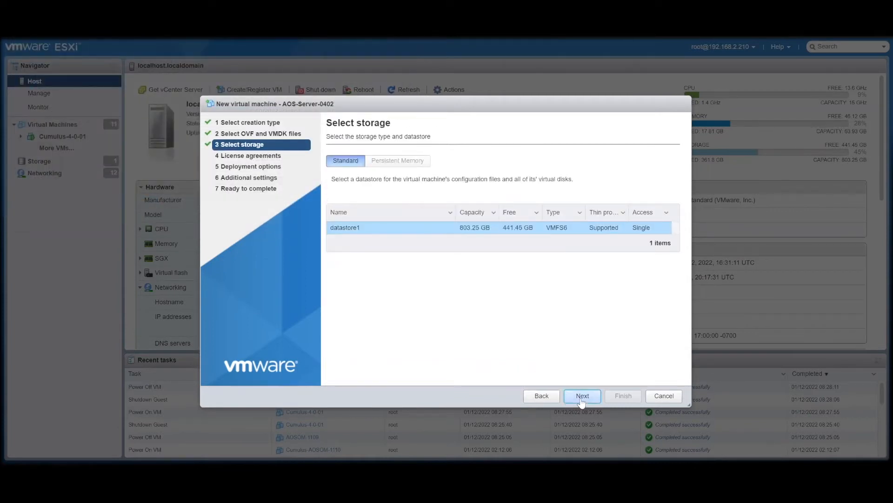
click(581, 396)
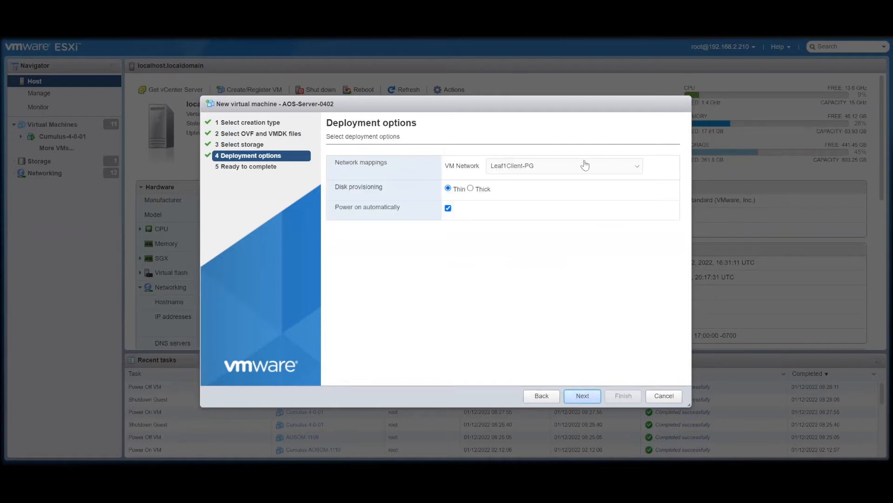
Step: Map the appliance network to VM Network and proceed to the summary
click(564, 165)
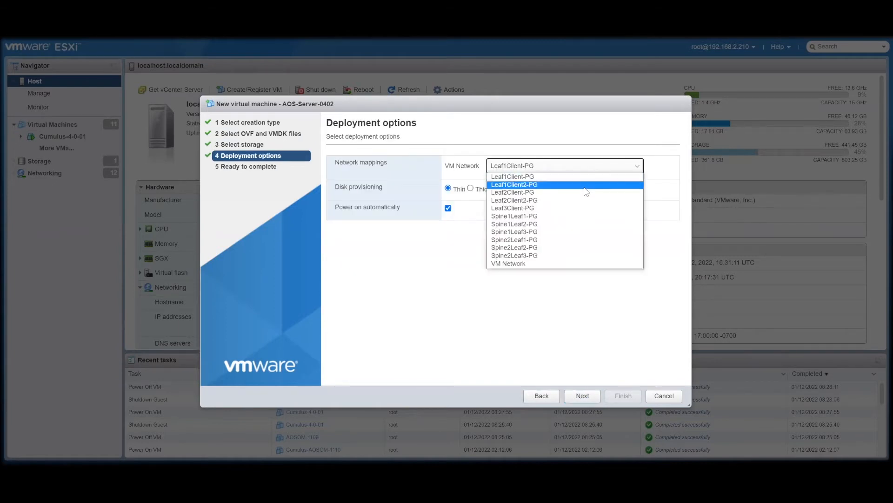
click(509, 263)
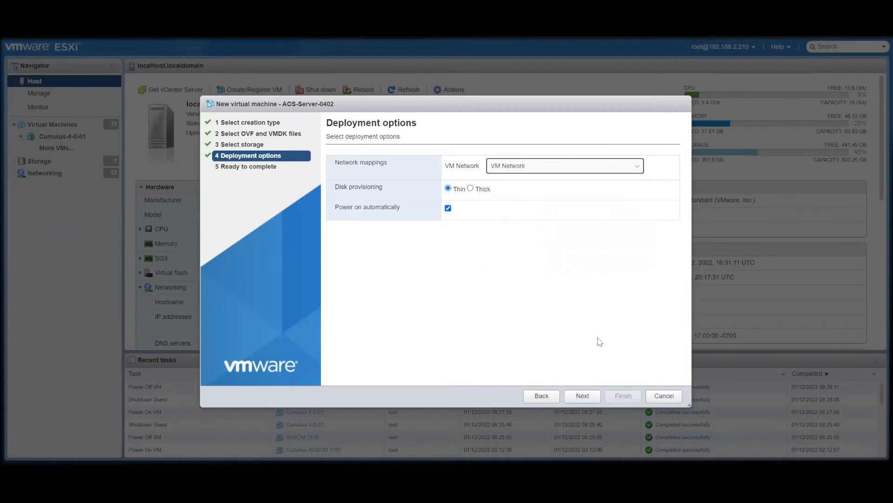
click(581, 396)
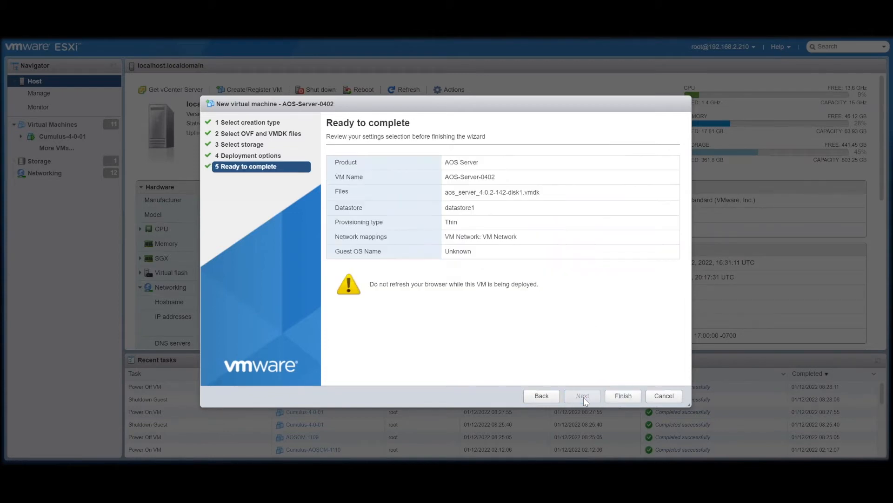
Step: Finish the wizard so AOS-Server-0402 is imported and powered on
click(623, 395)
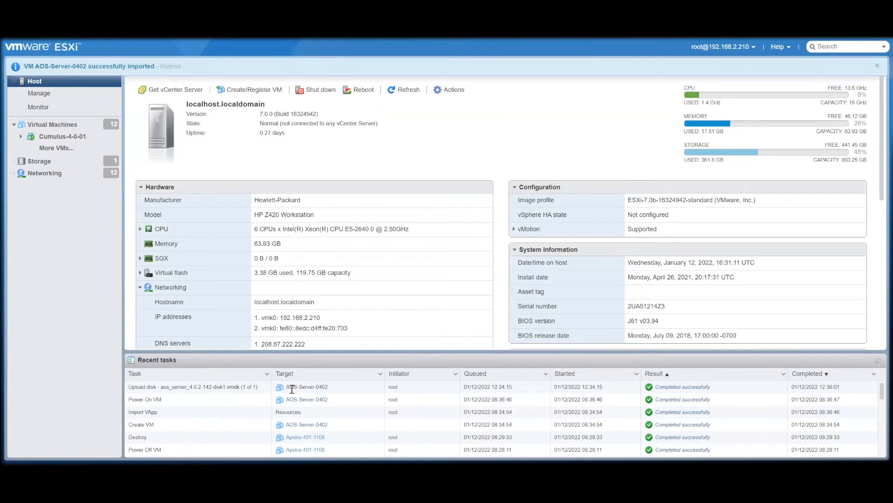
mouse_move(299, 402)
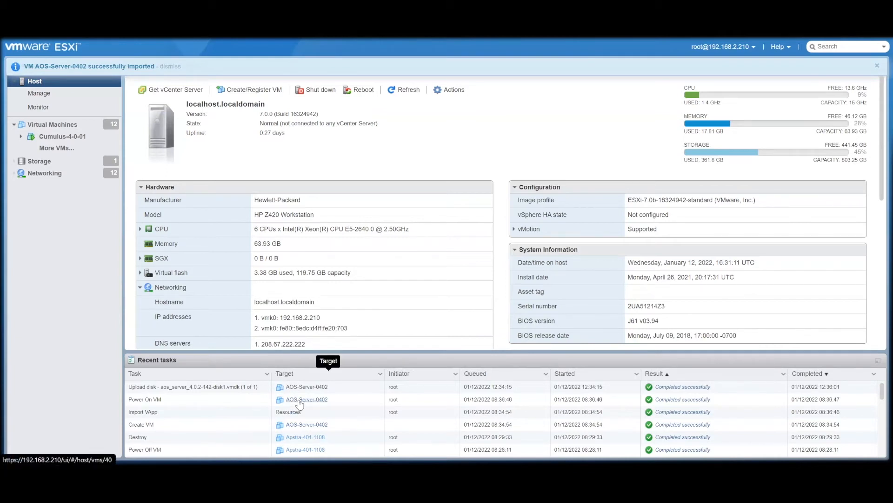
Step: Bring up a browser console to AOS-Server-0402 showing its login prompt
click(305, 400)
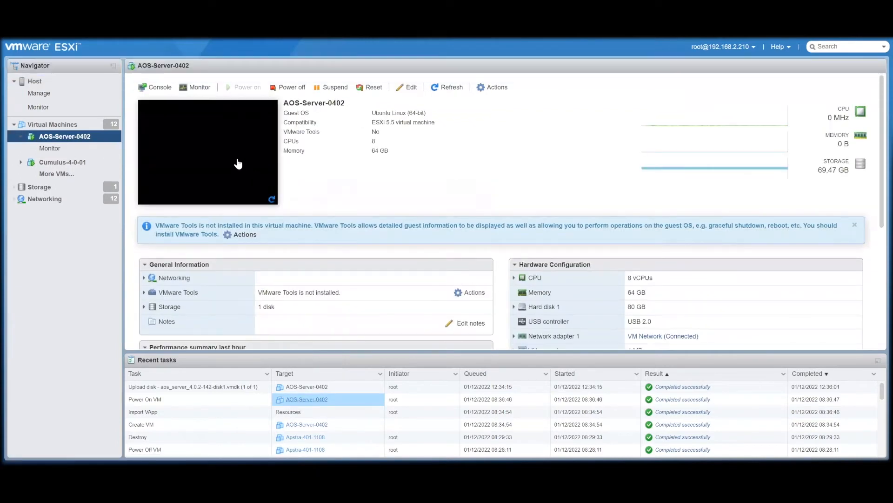
mouse_move(237, 163)
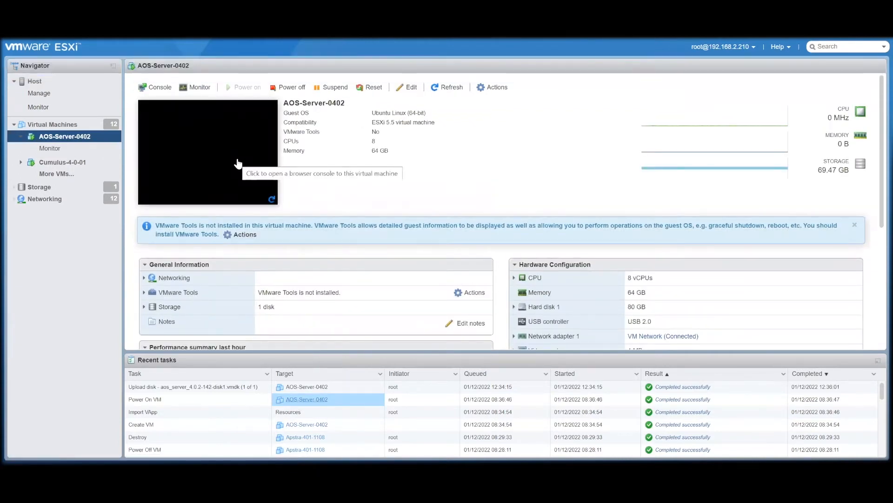
click(207, 152)
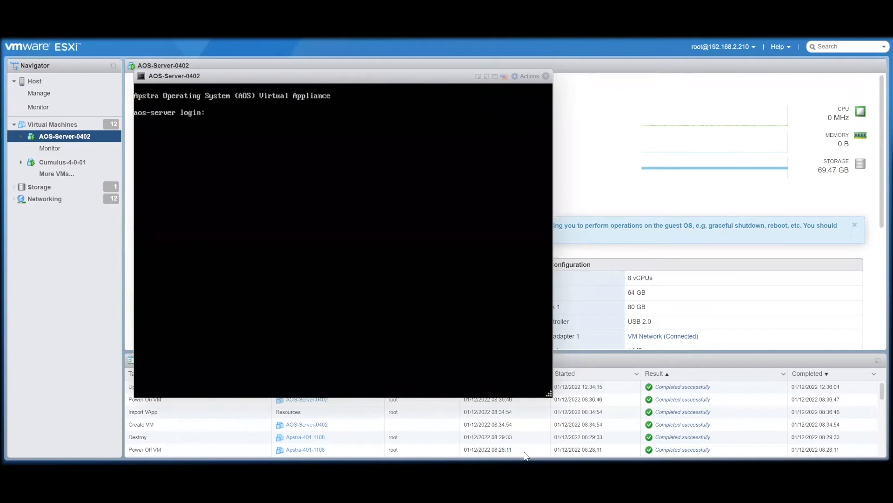
Step: Log in as admin and replace the default password with a new compliant one
text(admin)
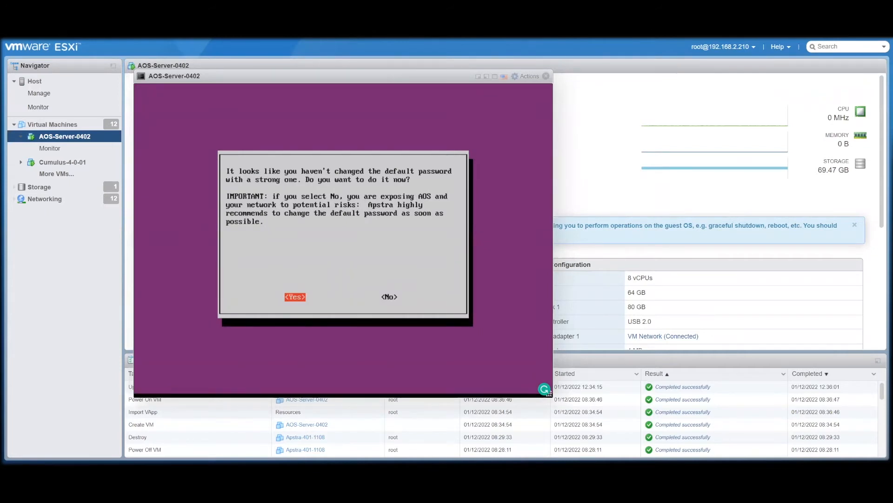
click(295, 297)
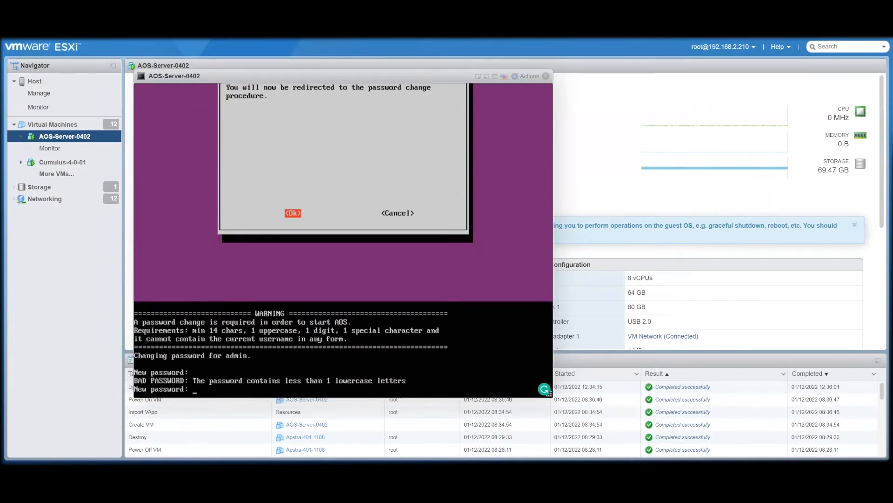
text(password)
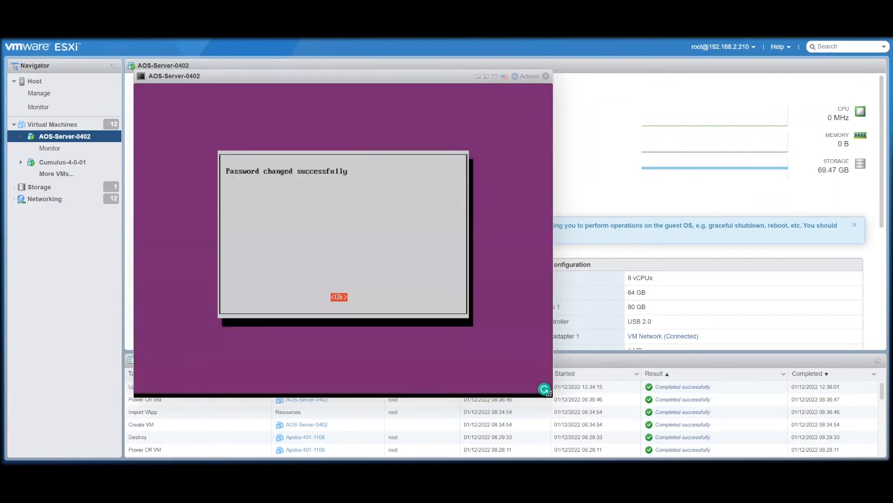
click(339, 296)
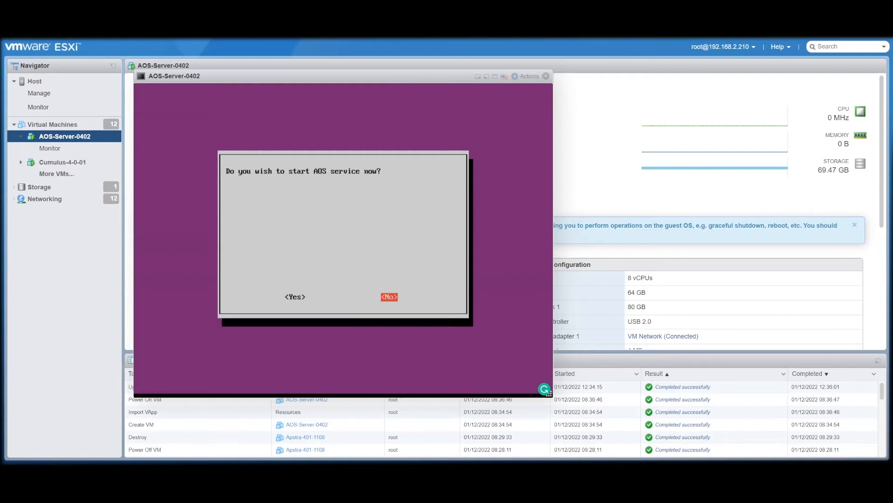
Step: Decline starting AOS for now and select the 3 Network option in aos-config
click(389, 297)
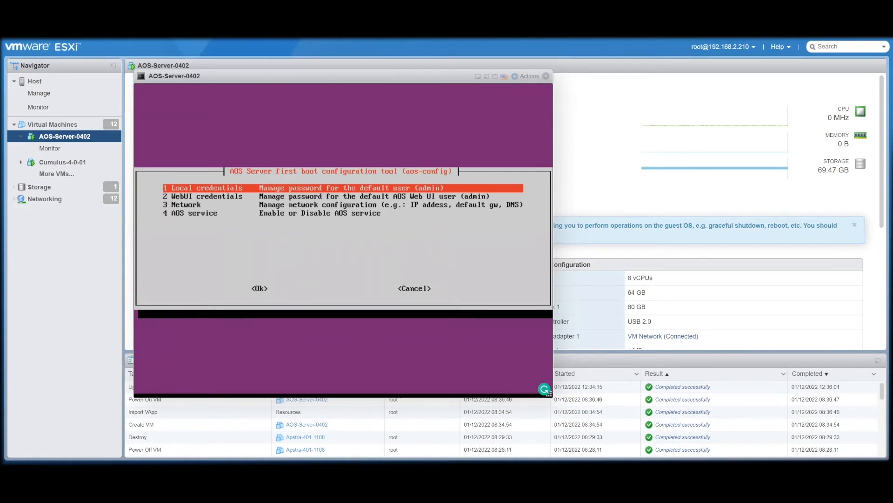
key(Down)
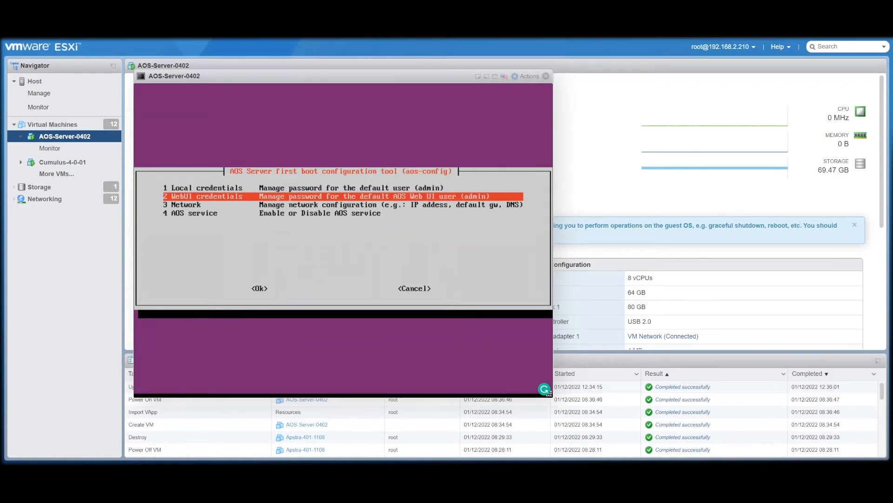
key(Down)
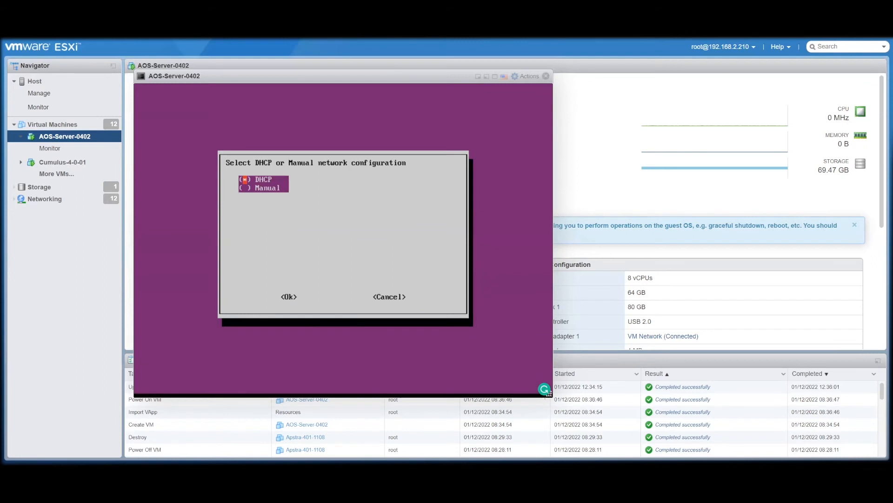
Step: Enter manual networking: address 192.168.2.136/23, primary DNS 192.168.2.9, secondary 8.8, domain left empty
click(244, 188)
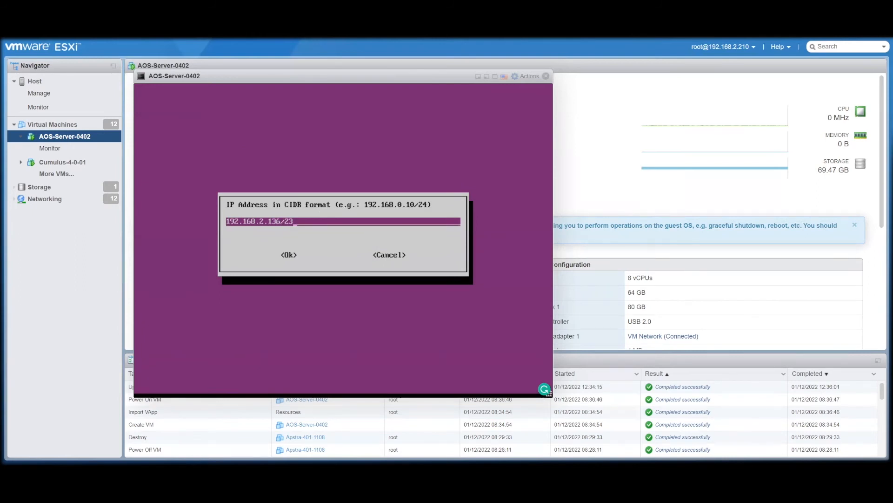
click(289, 255)
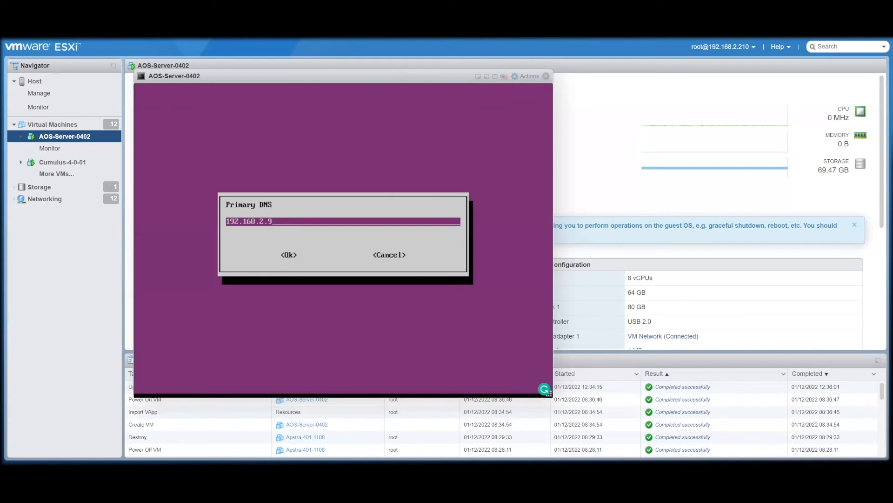
click(288, 254)
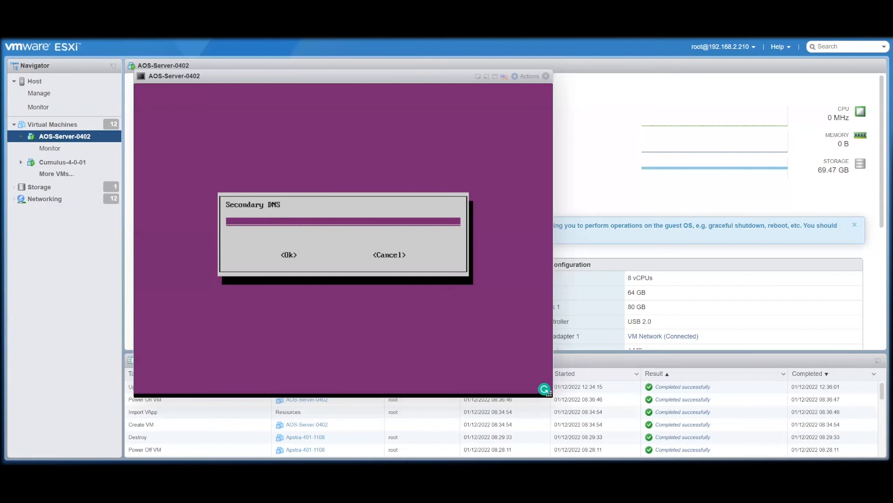
text(8.8)
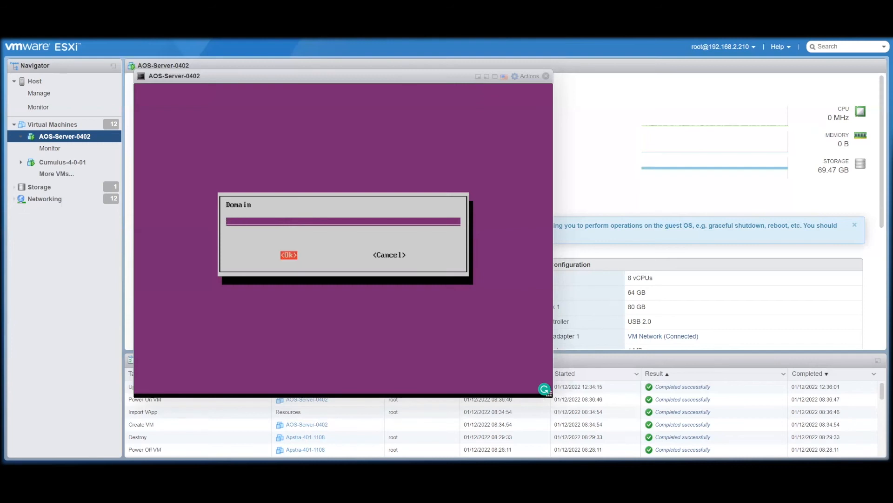
click(289, 254)
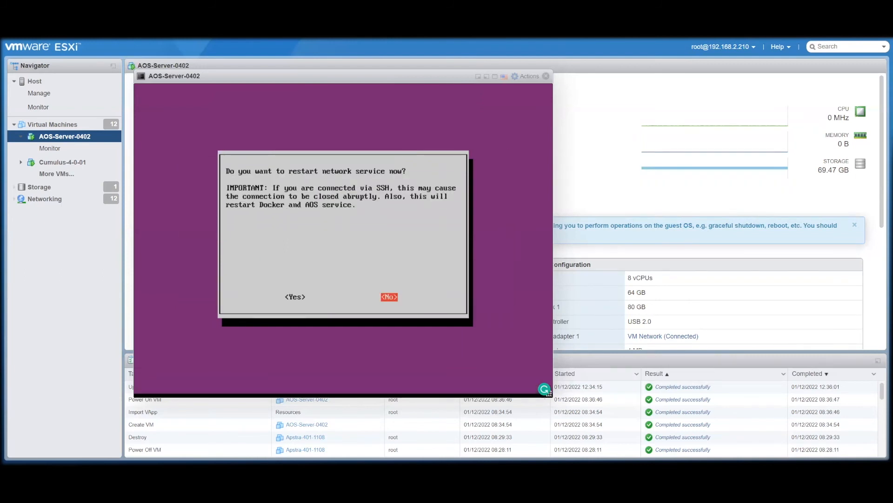
Step: Restart the network service and acknowledge the successful reconfiguration
key(Left)
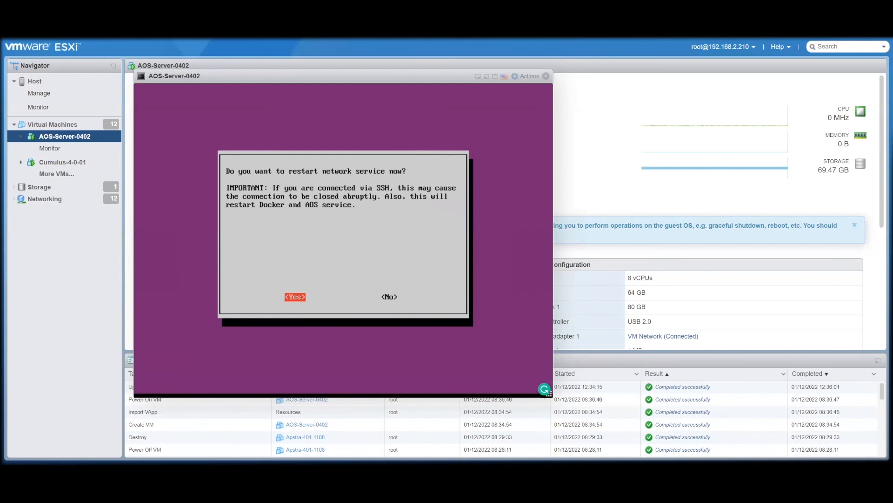
click(295, 297)
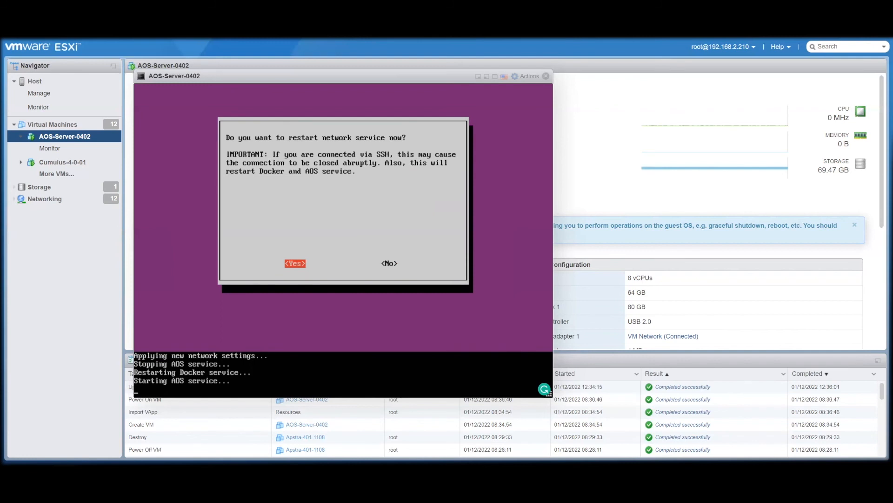
click(295, 263)
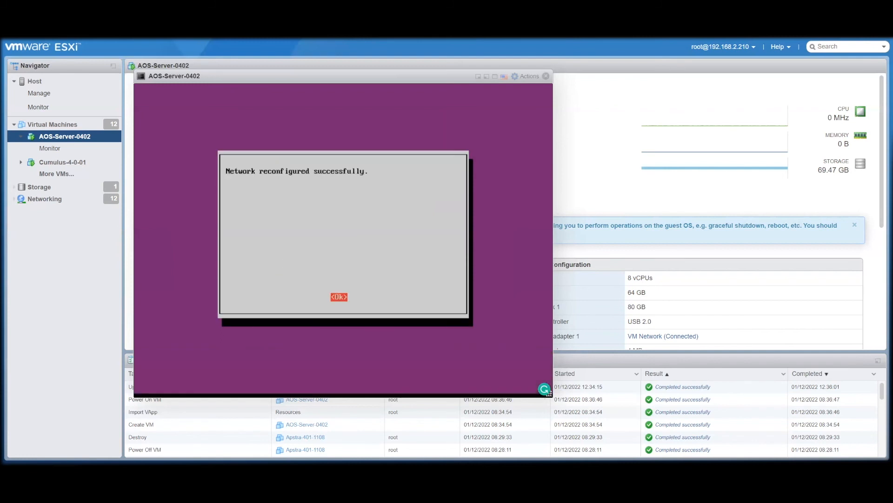
click(339, 297)
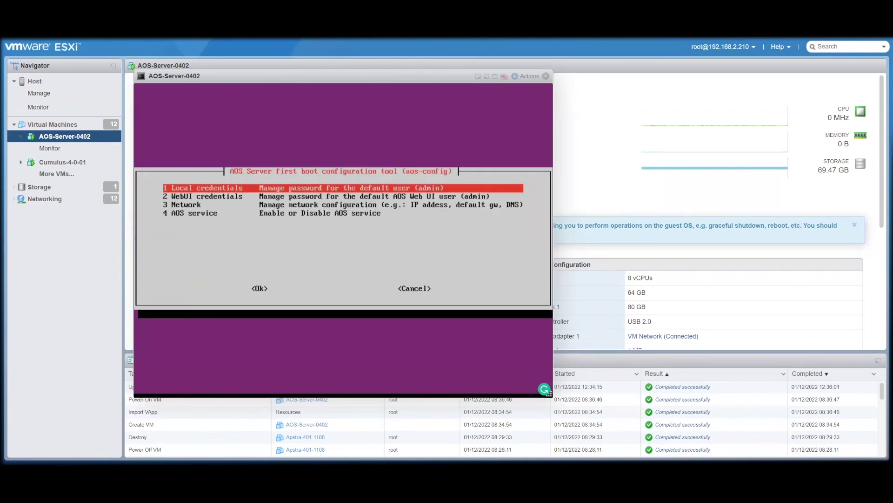
Step: Start the AOS service from the 4 AOS service menu and confirm it started
key(Down)
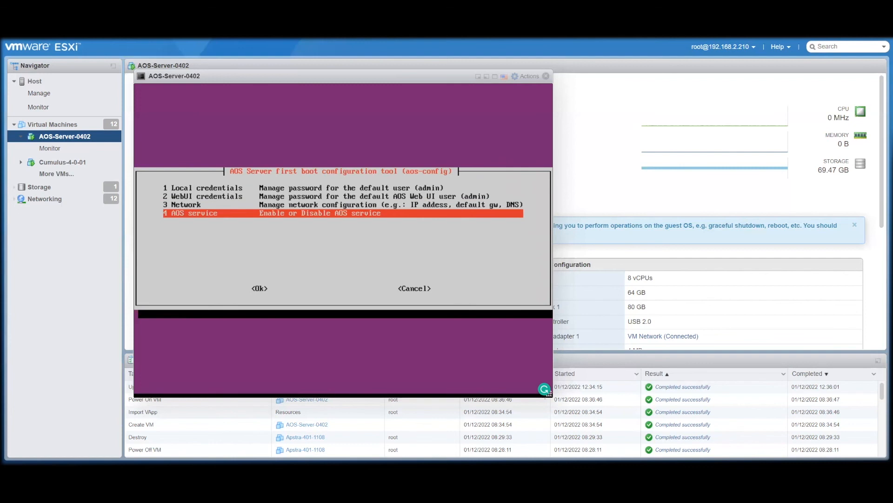
click(260, 288)
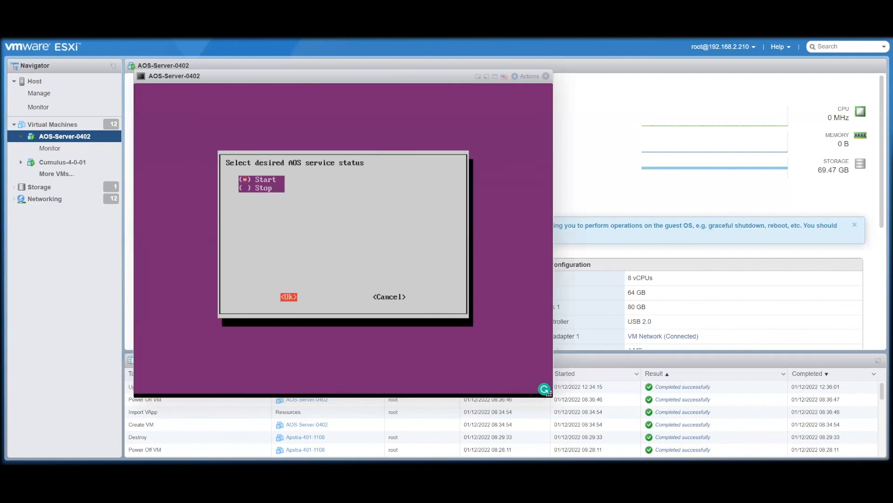
click(288, 297)
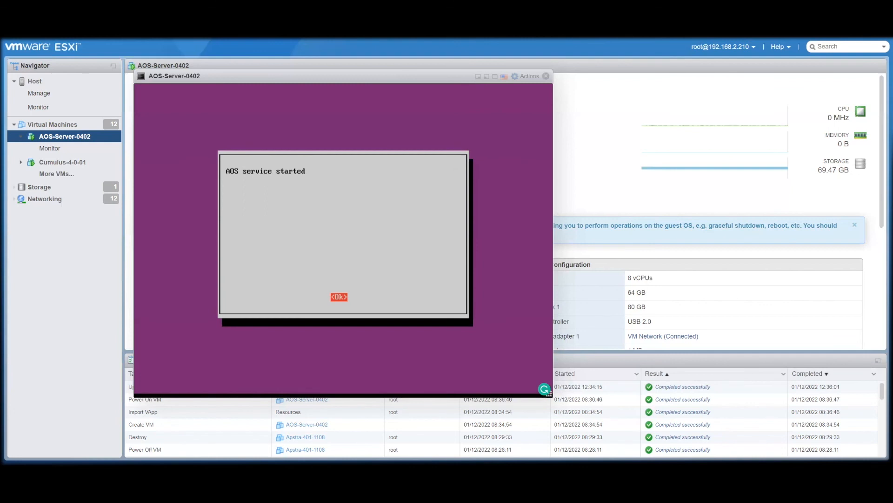
click(338, 297)
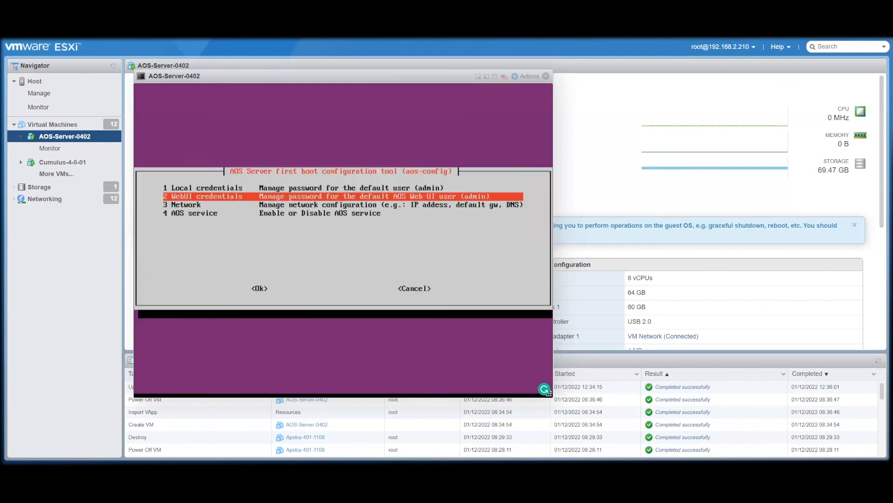